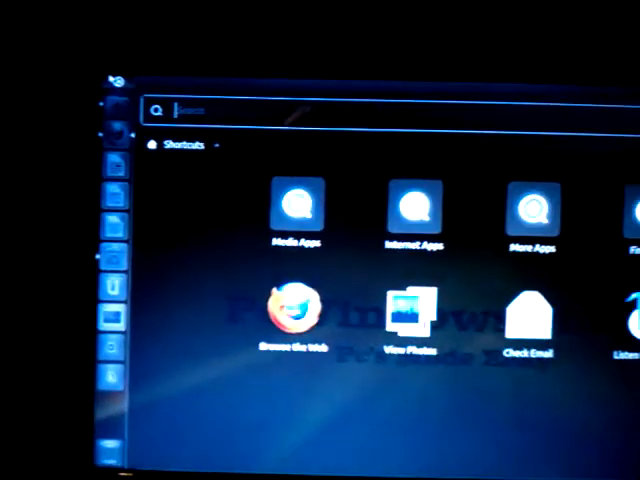
Search the Dash for the Monitors settings by entering 'me'.
type("me")
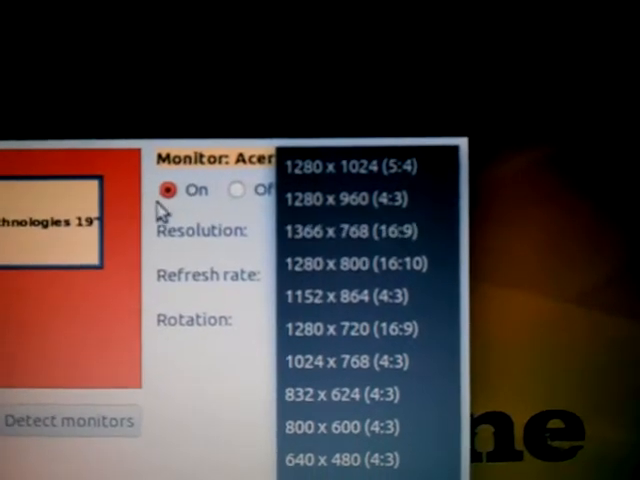
Set the Acer monitor's resolution to 1366 x 768 (16:9) at 60 Hz.
left_click(354, 230)
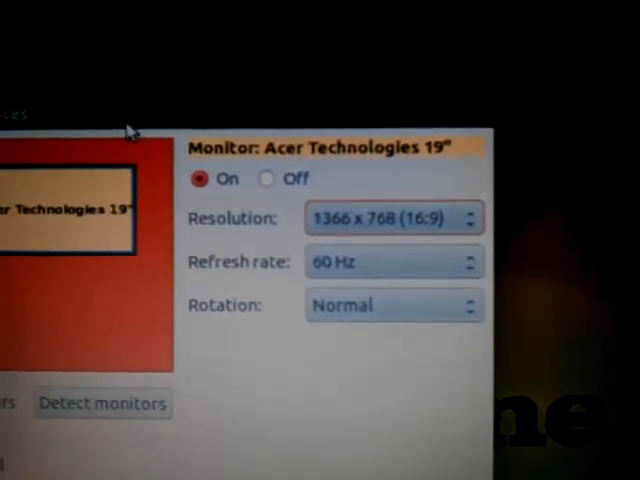